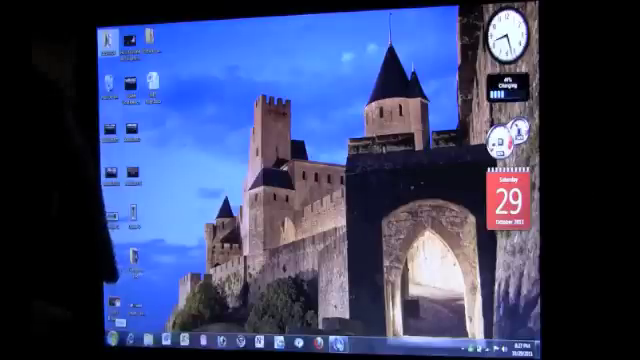
# Launch Internet Explorer from the Windows 7 taskbar icon
pyautogui.click(20, 336)
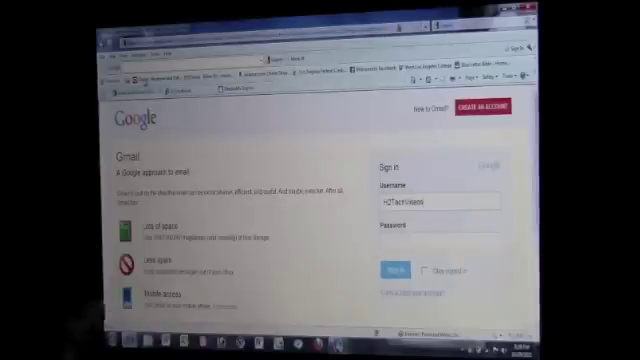
pyautogui.write('@gmail.com')
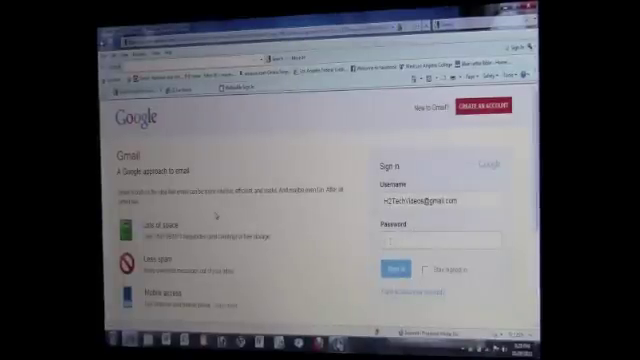
# Enter the account password in the Gmail Password field
pyautogui.write('password')
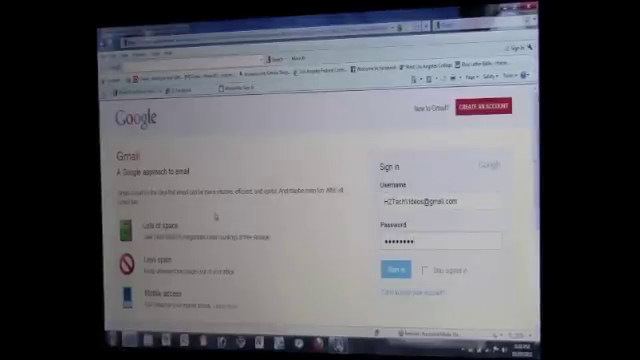